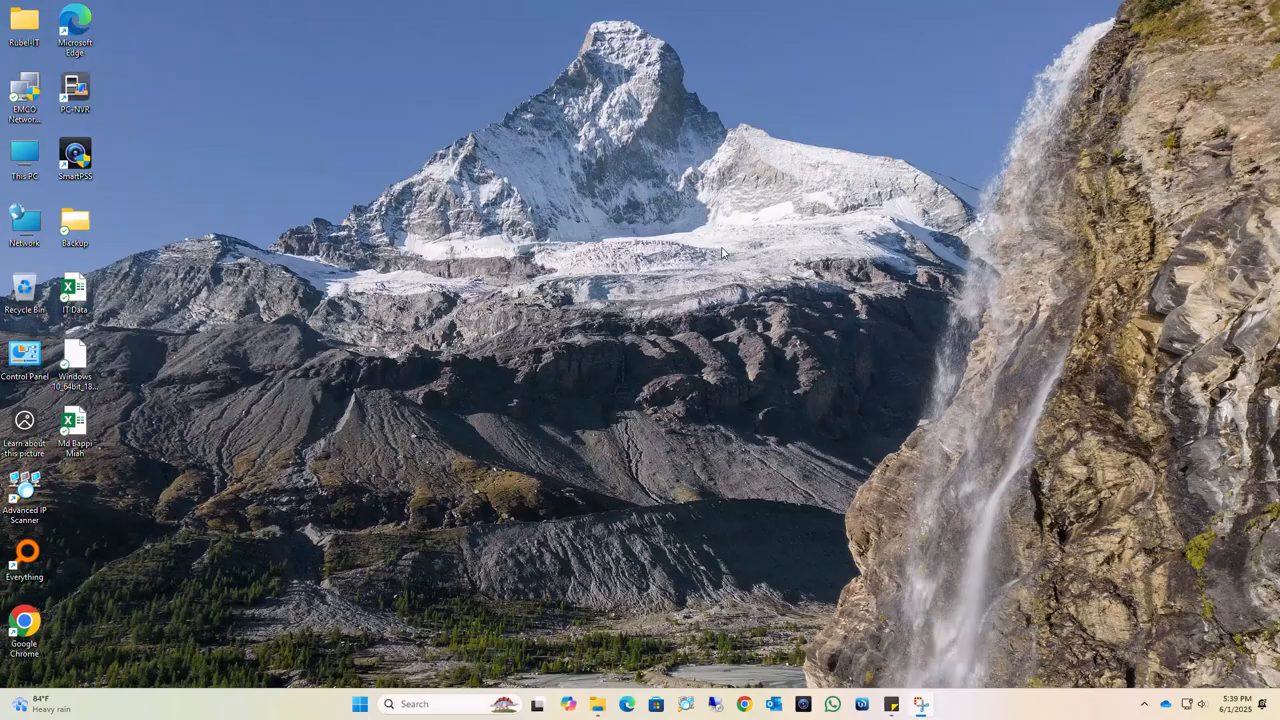
mouse_move(918, 264)
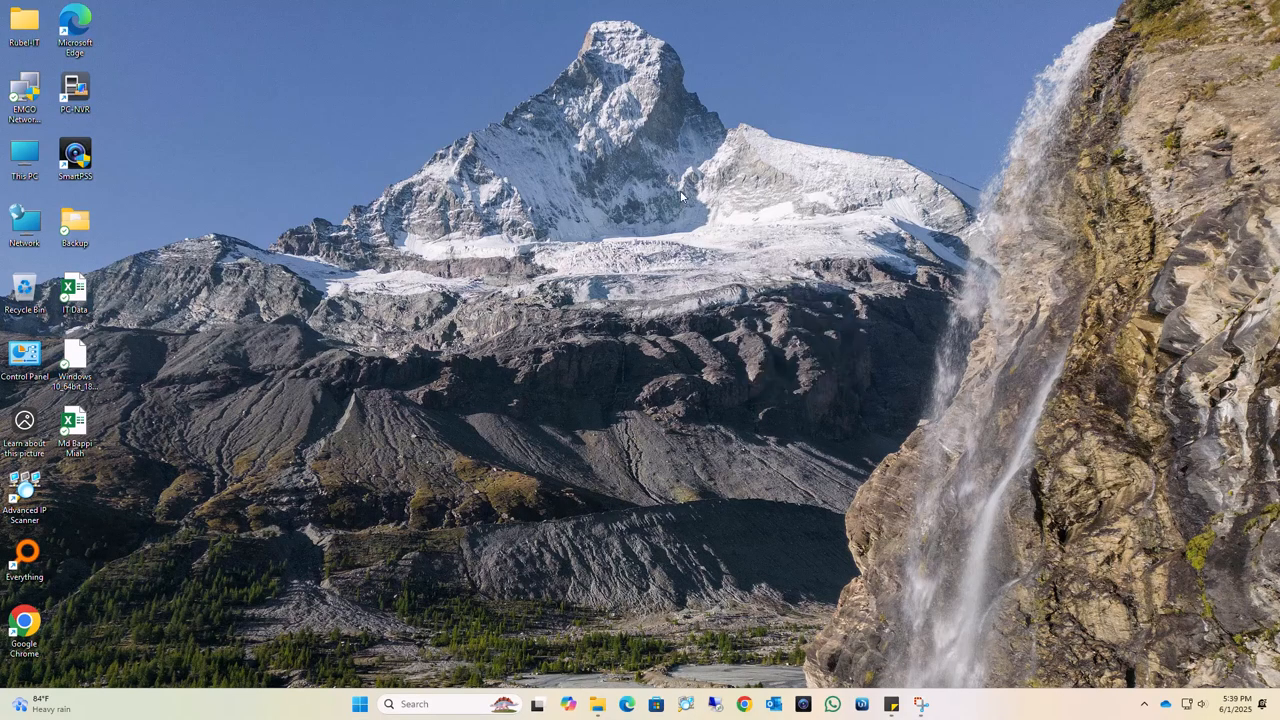
Refresh the desktop, then navigate Settings to the System > Recovery page
right_click(680, 196)
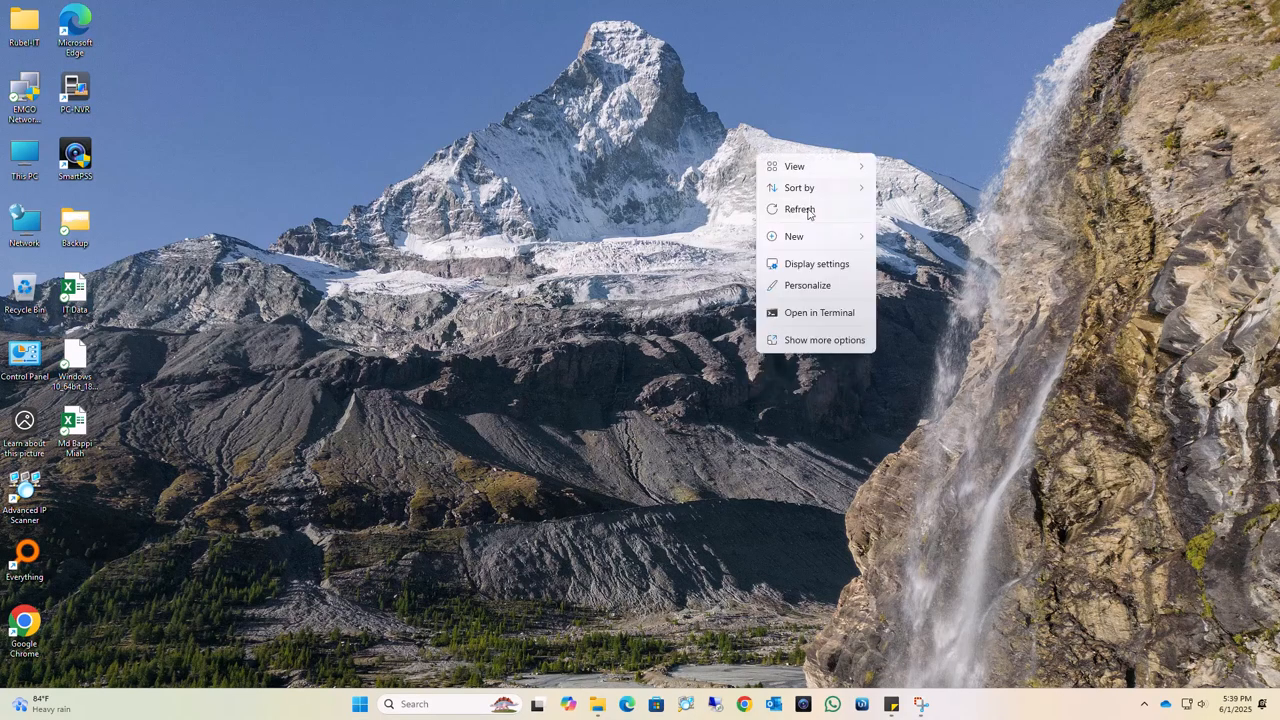
left_click(800, 210)
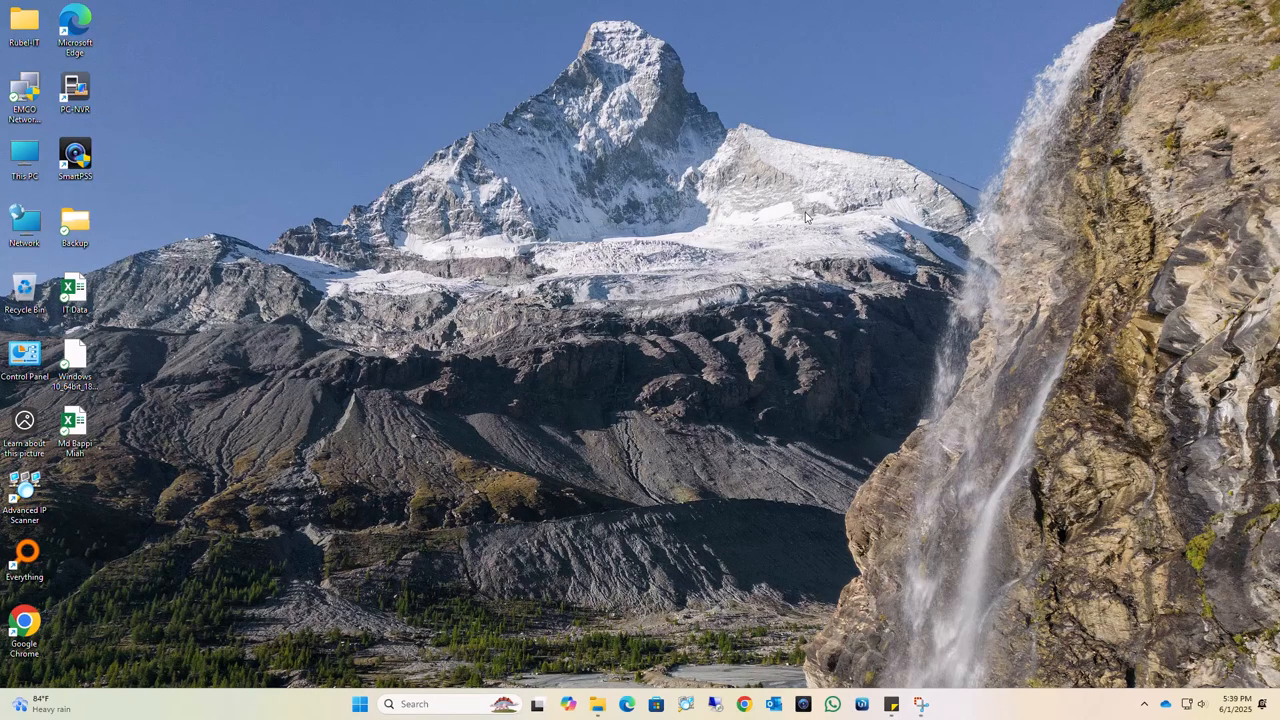
mouse_move(618, 152)
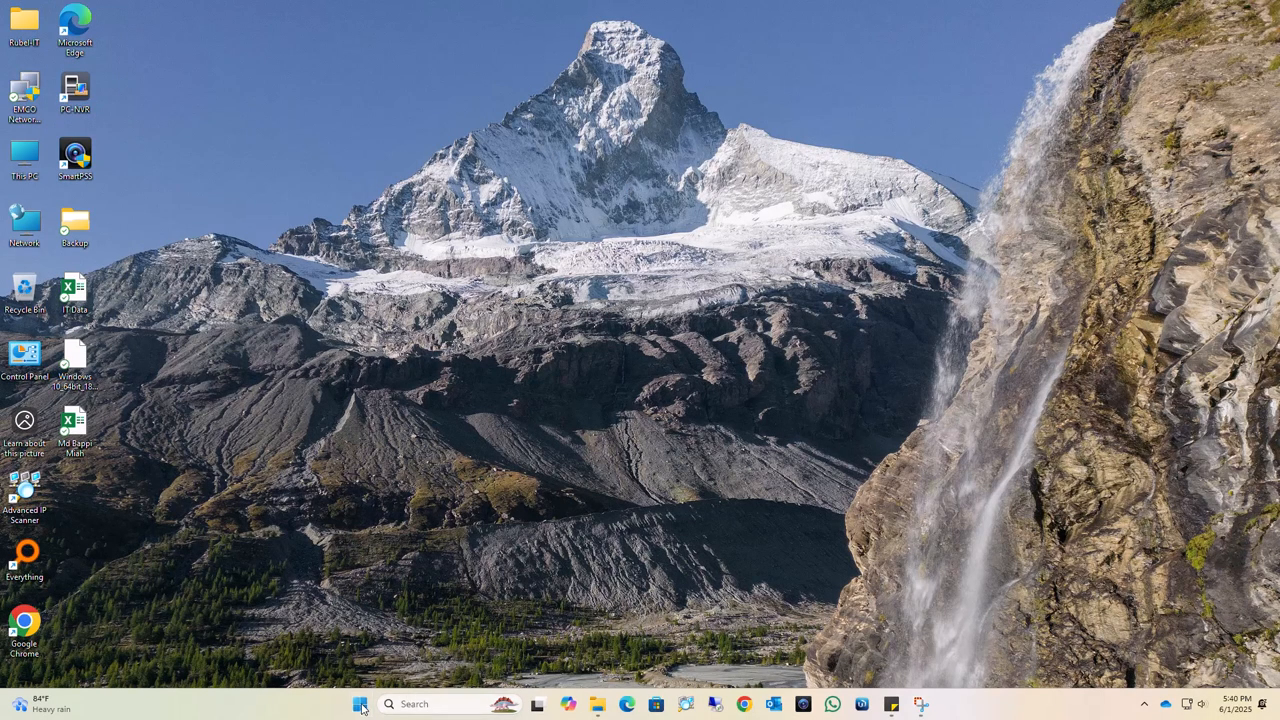
mouse_move(308, 564)
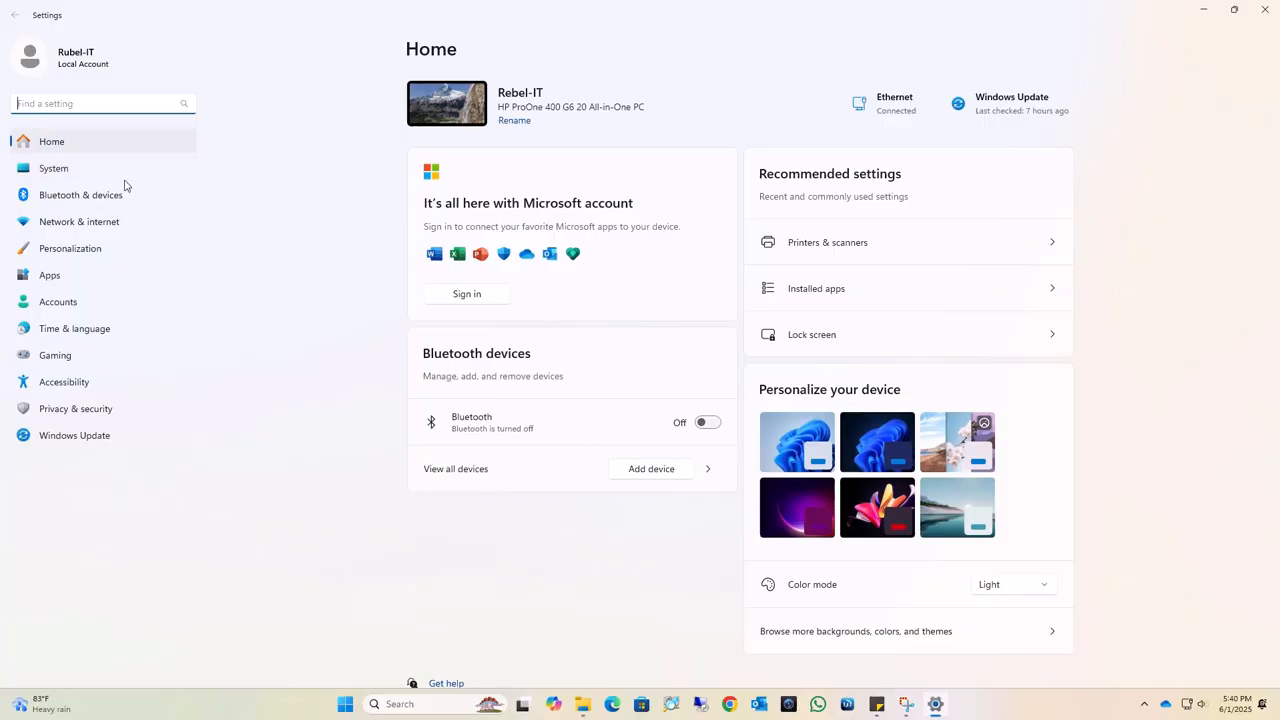
left_click(52, 168)
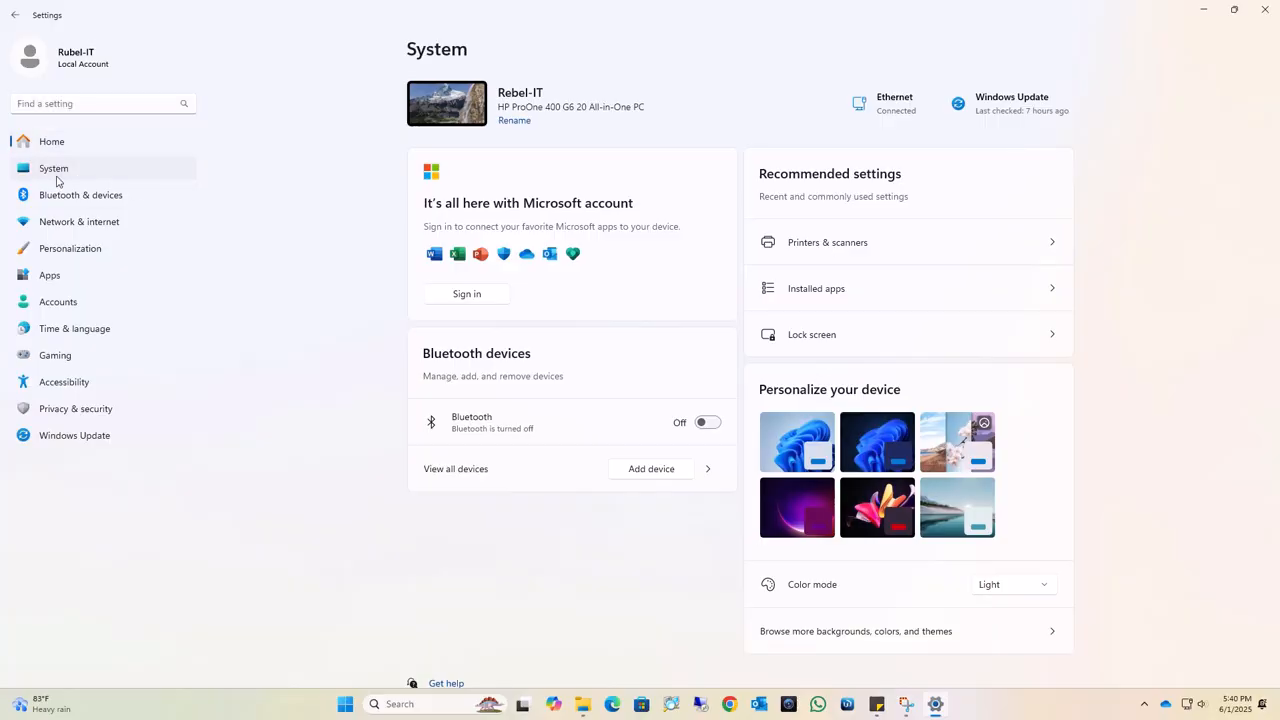
left_click(52, 168)
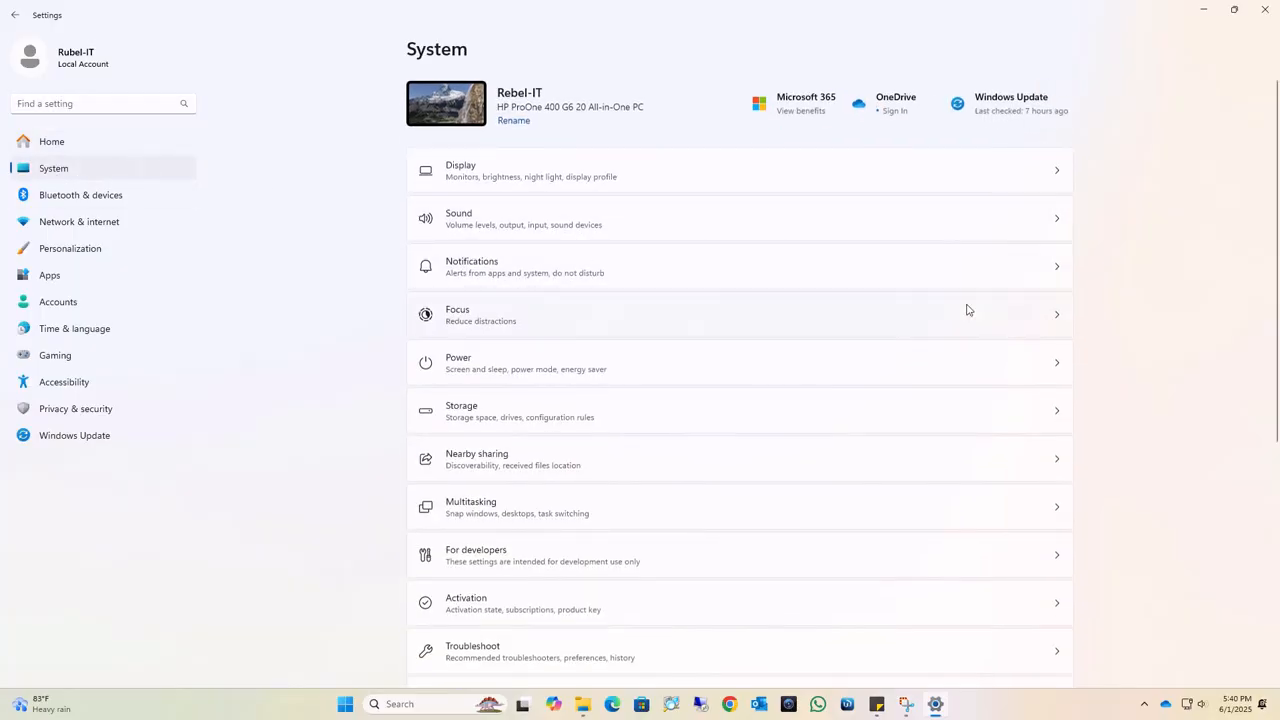
scroll("down", 3)
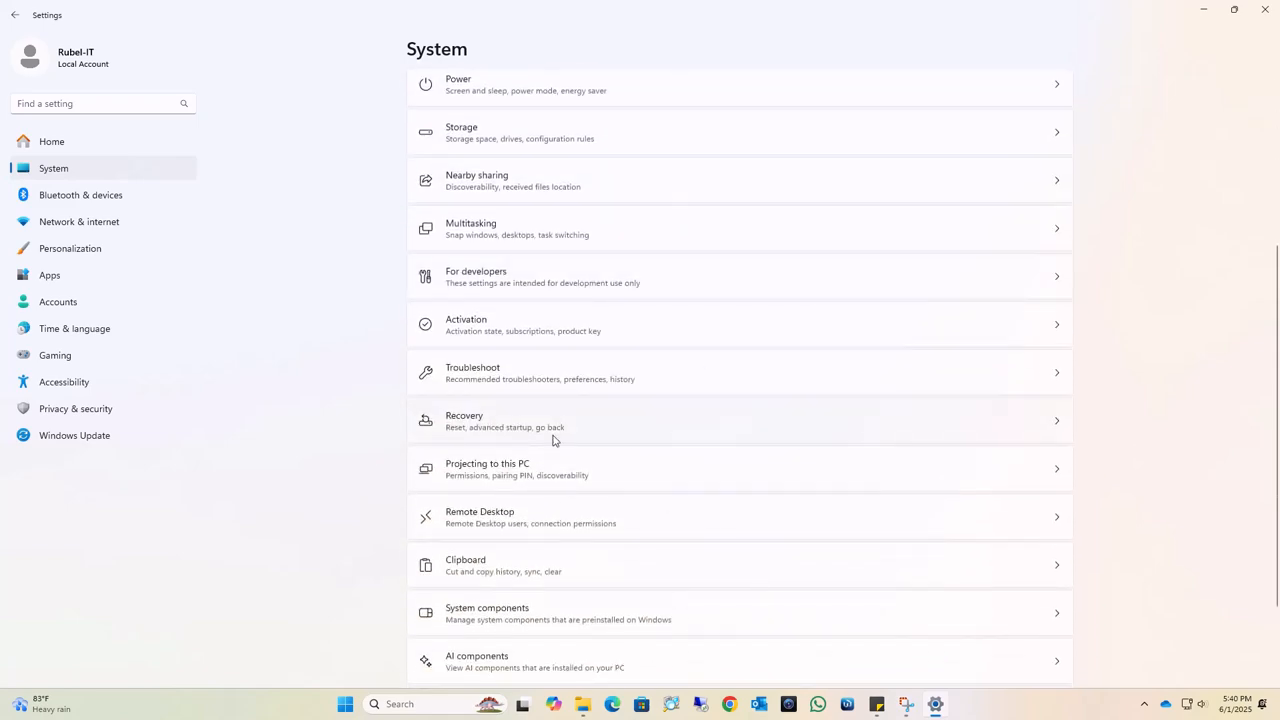
left_click(738, 420)
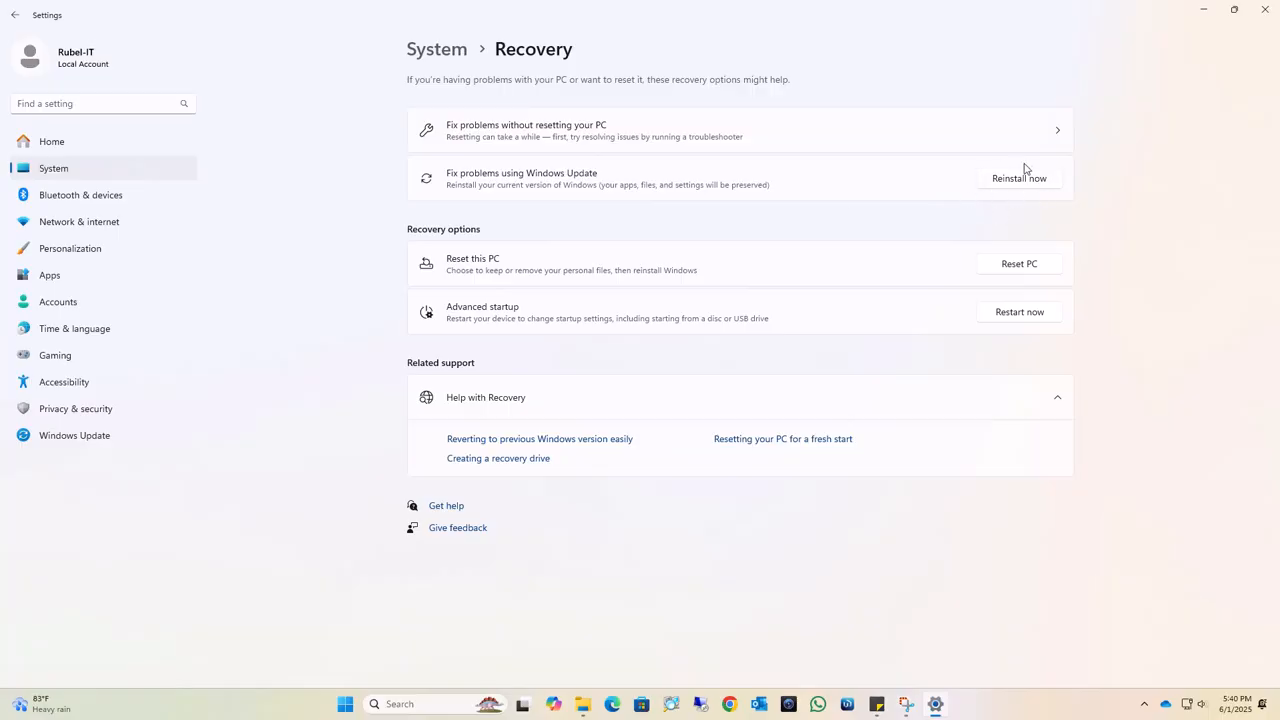
mouse_move(1008, 190)
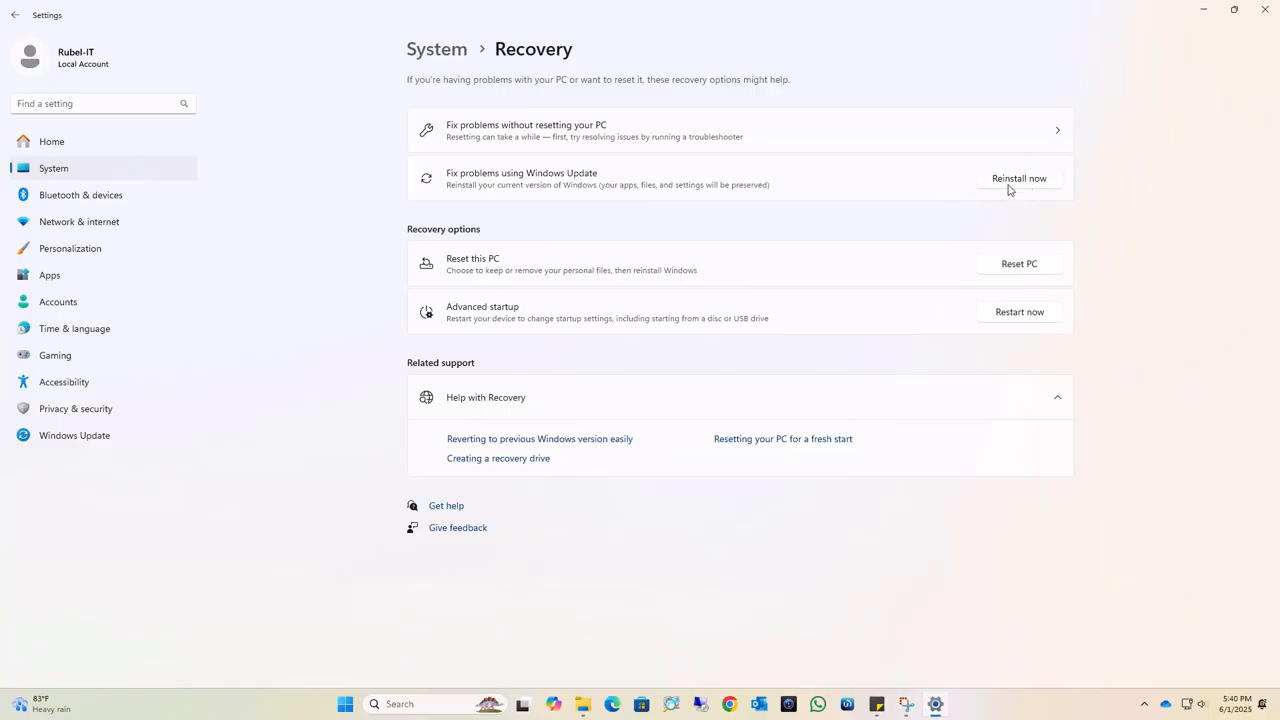
Choose Reinstall now under Fix problems using Windows Update and confirm with OK
left_click(1018, 178)
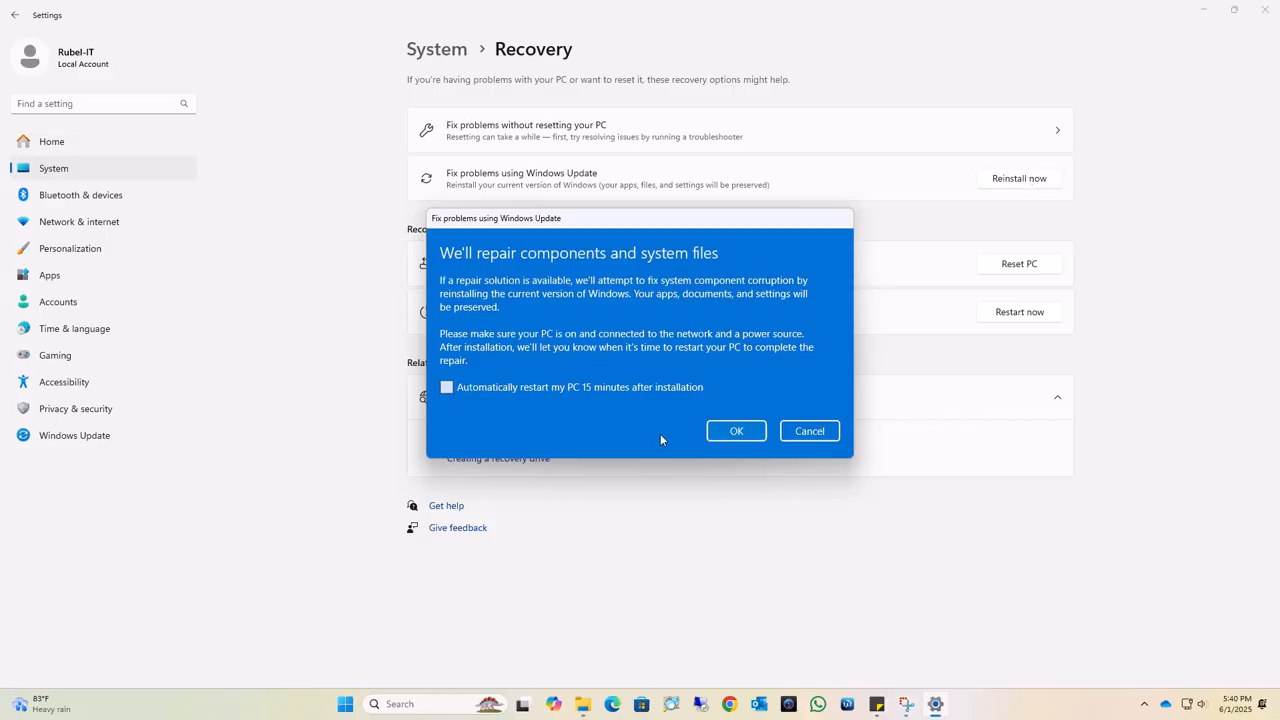
mouse_move(736, 430)
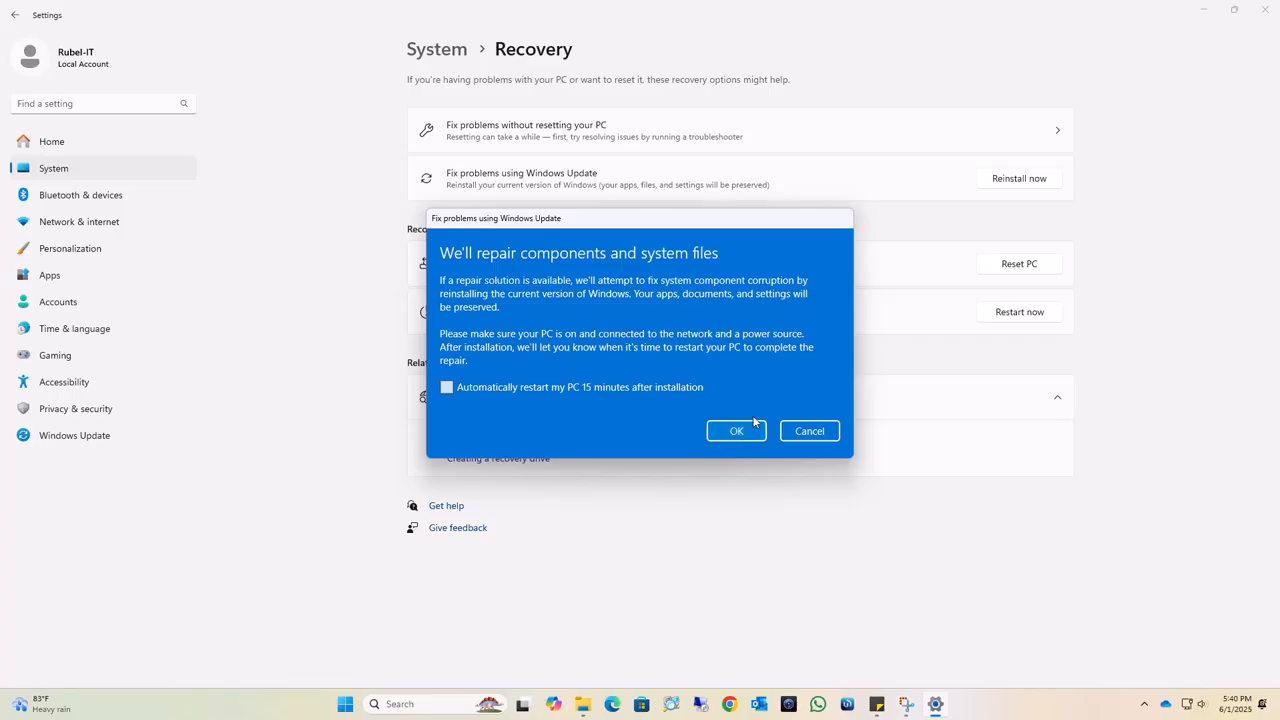
mouse_move(736, 430)
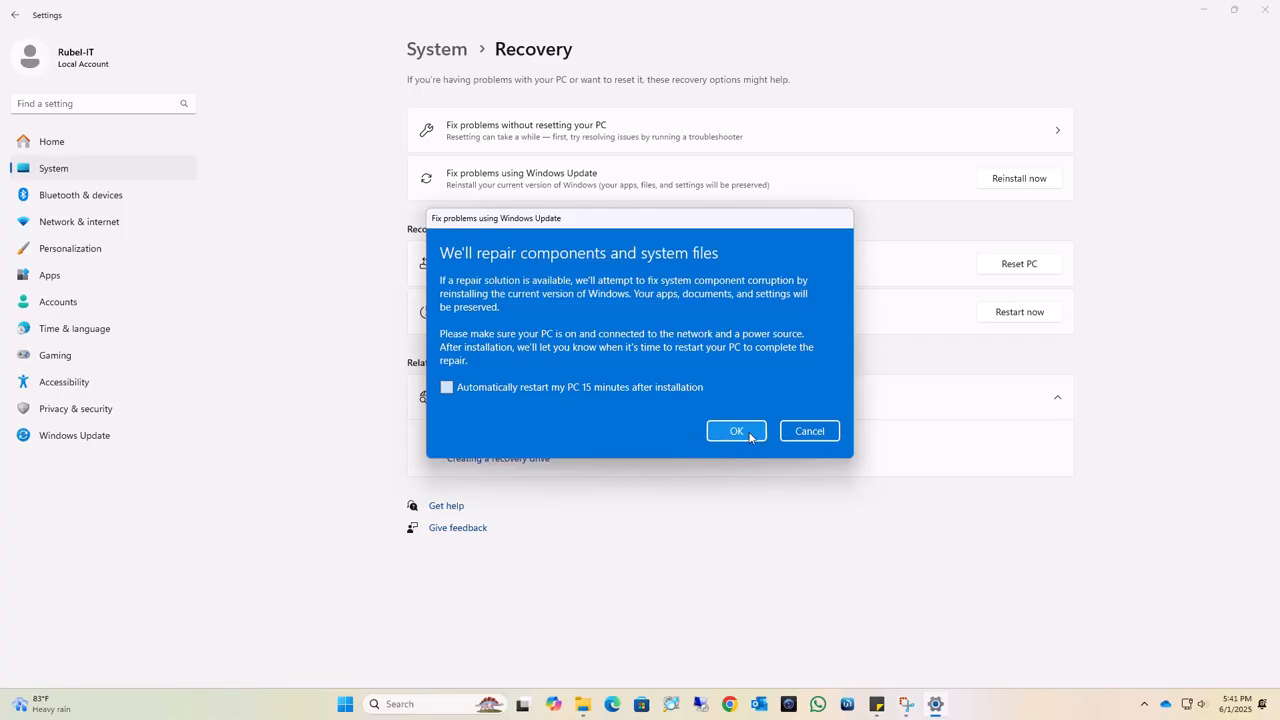
left_click(736, 432)
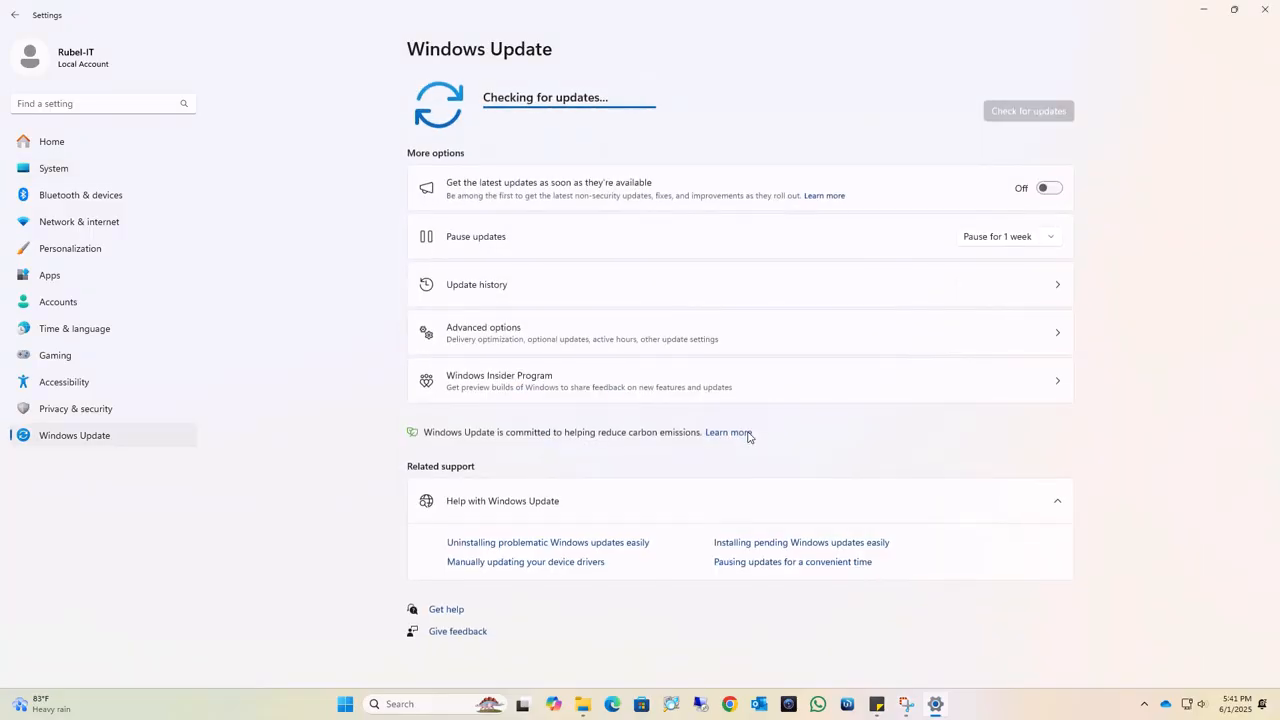